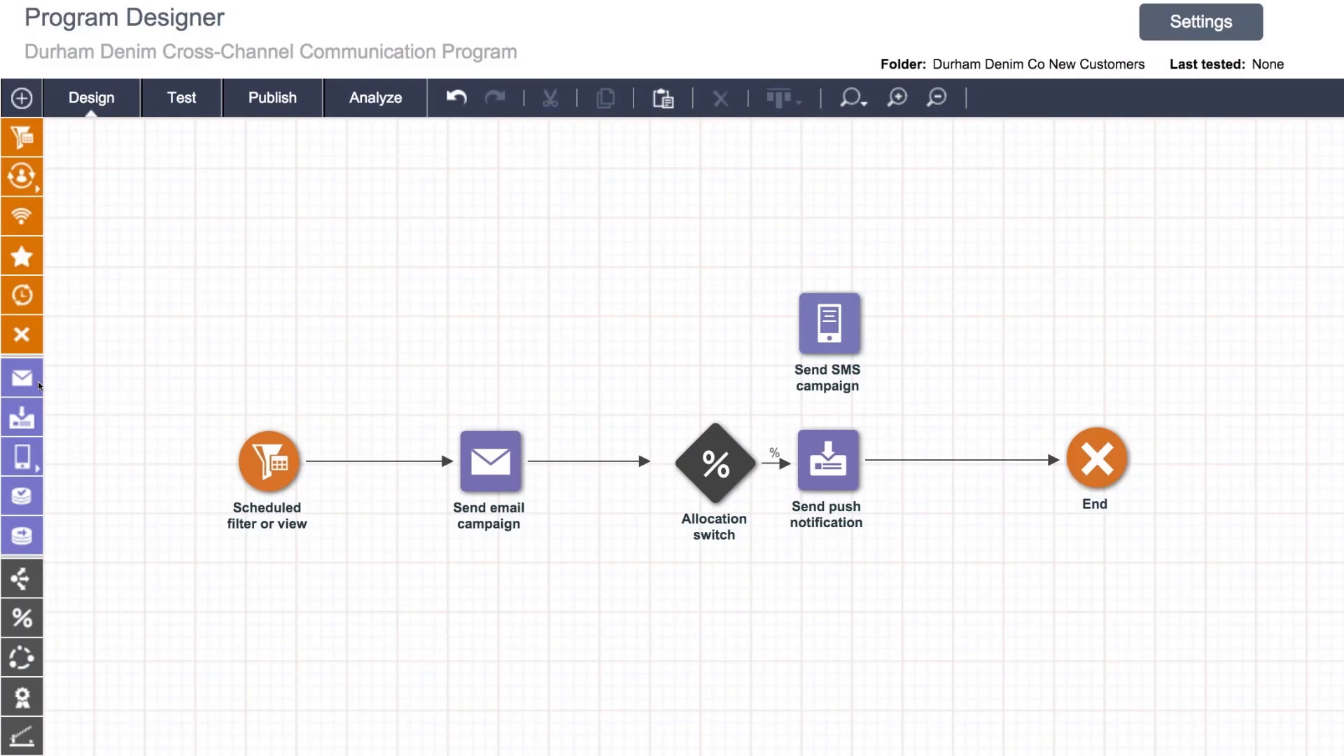
- Connect the Allocation switch node to the Send SMS campaign node
left_click_drag(23, 377, 838, 631)
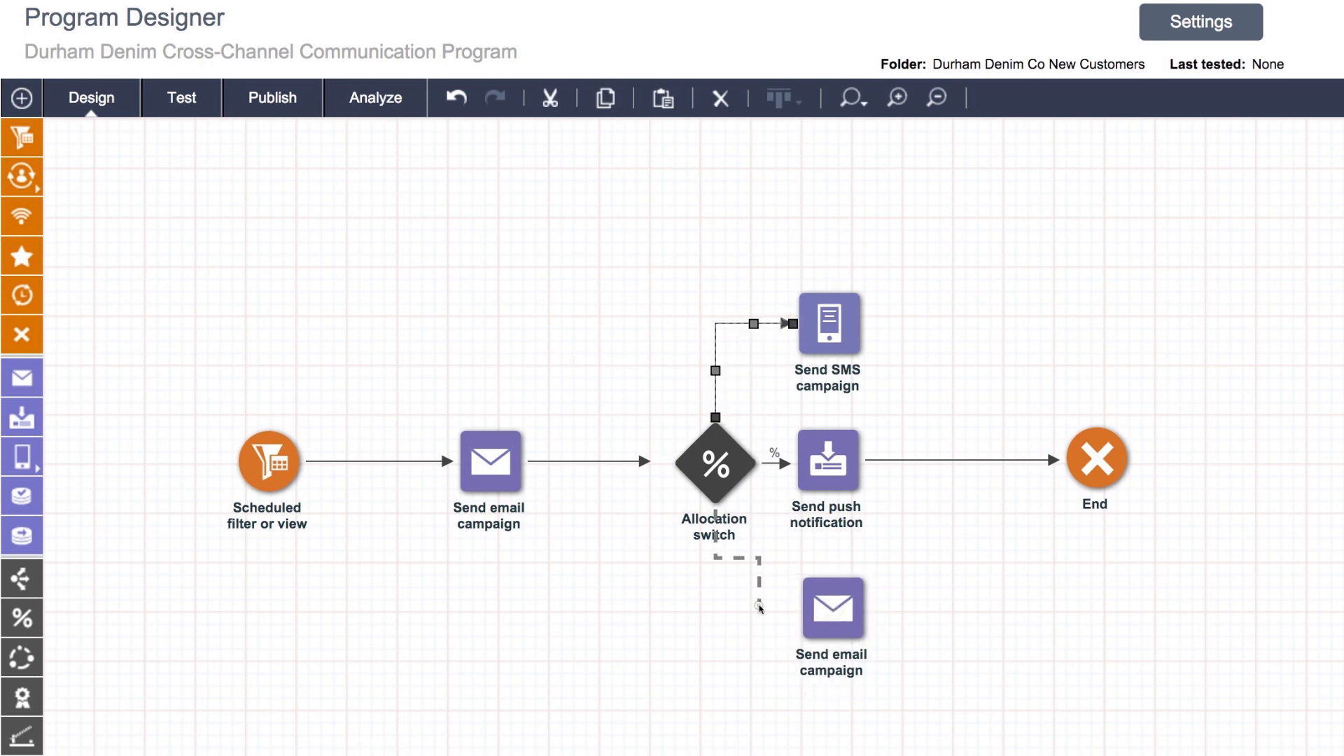
- In the allocation switch settings, give Branch 1 an audience share of 34%
double_click(714, 468)
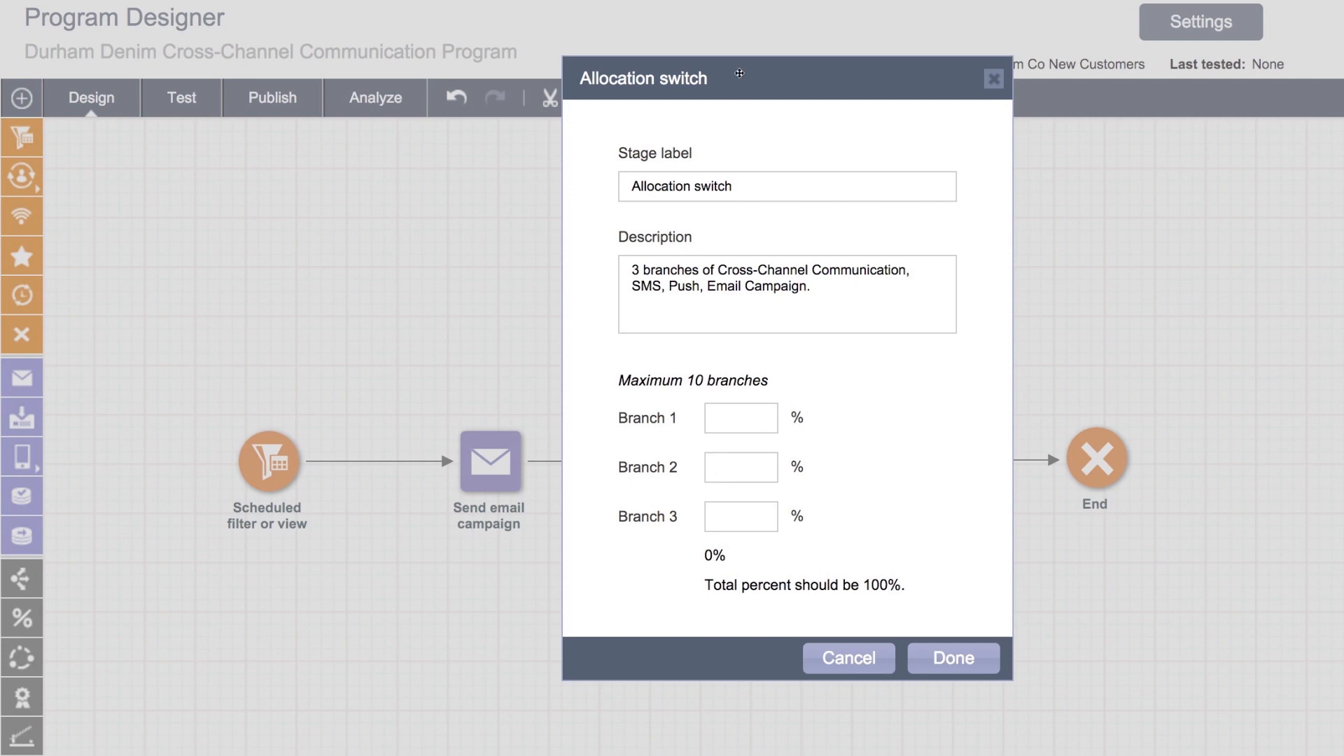
type("34")
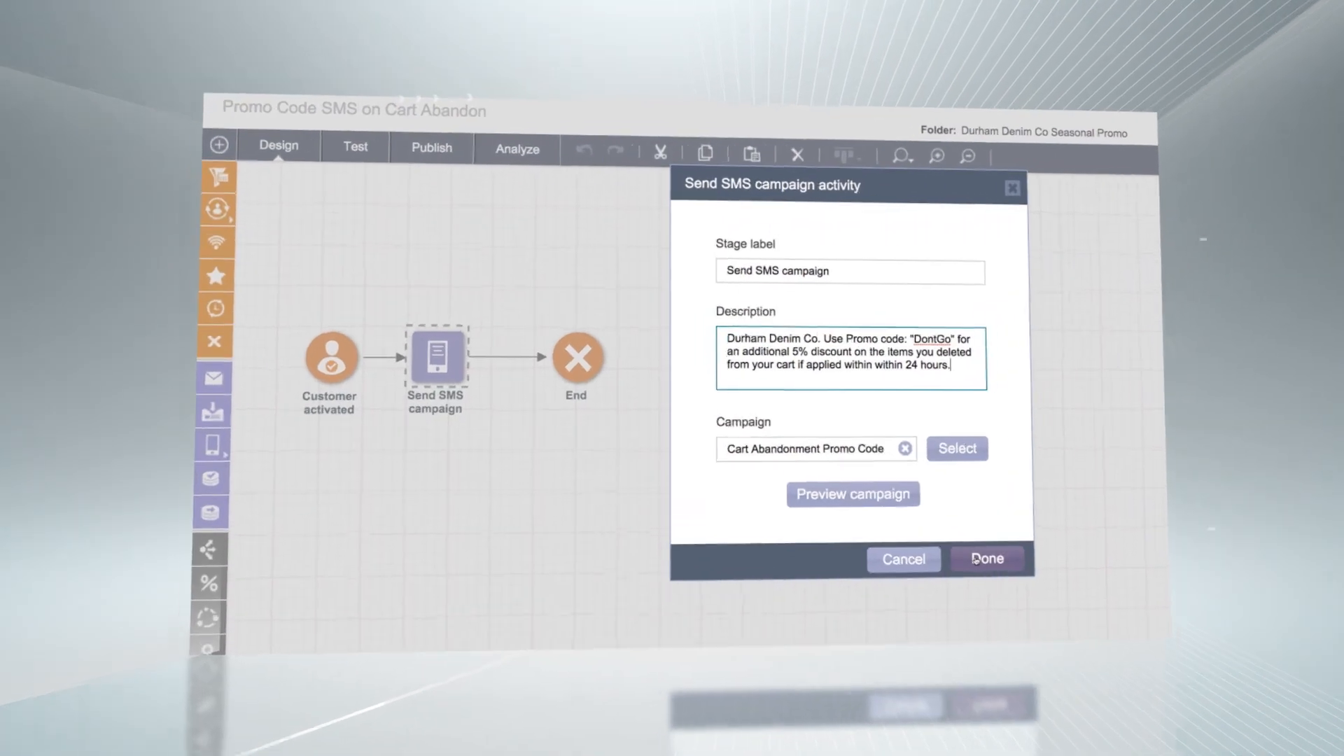
- Confirm the Cart Abandonment Promo Code SMS campaign, then enter coupon code DontGo at checkout
left_click(984, 559)
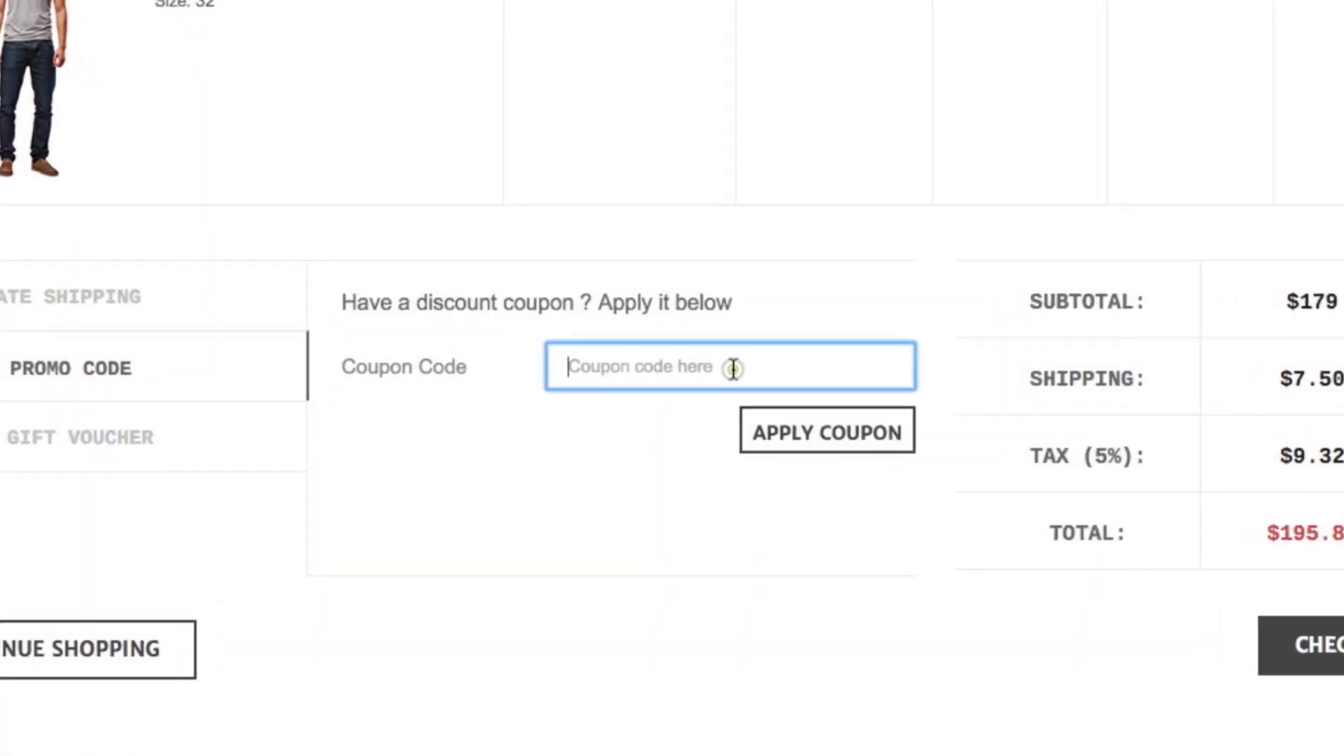
type("Dont")
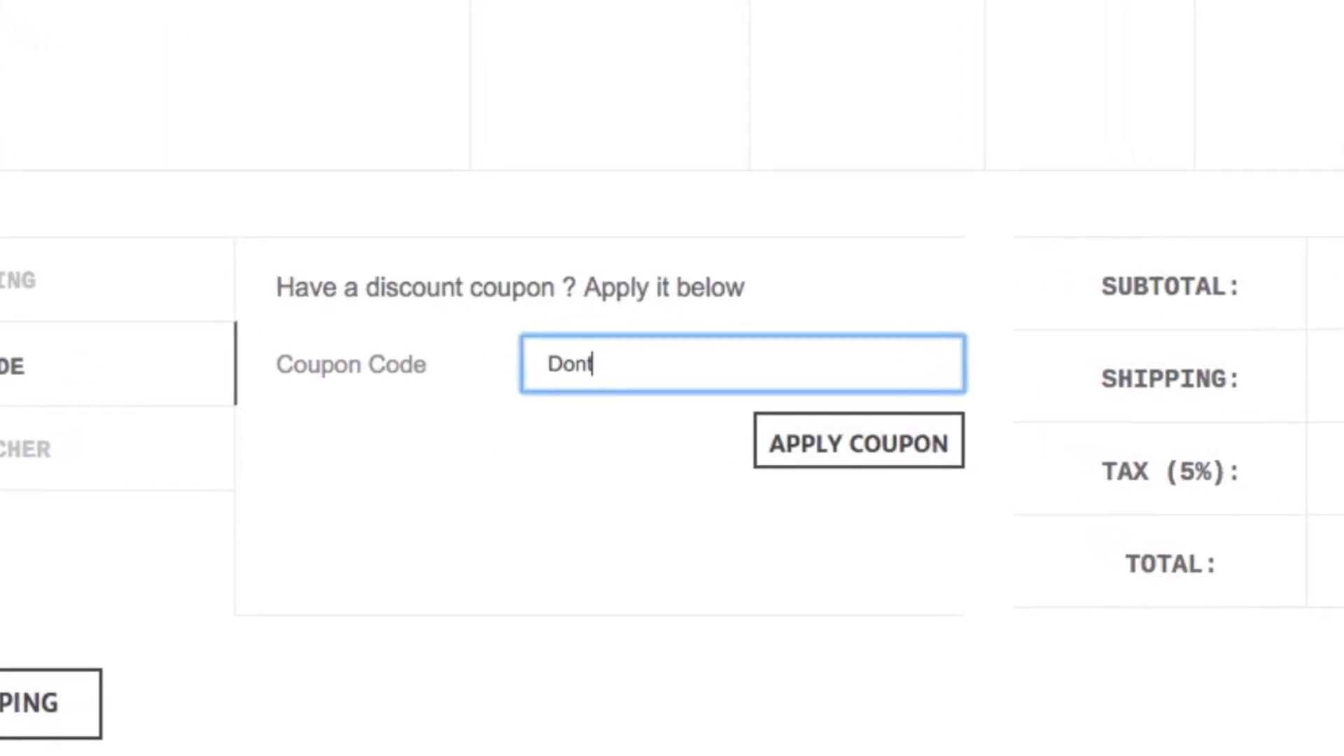
type("Go")
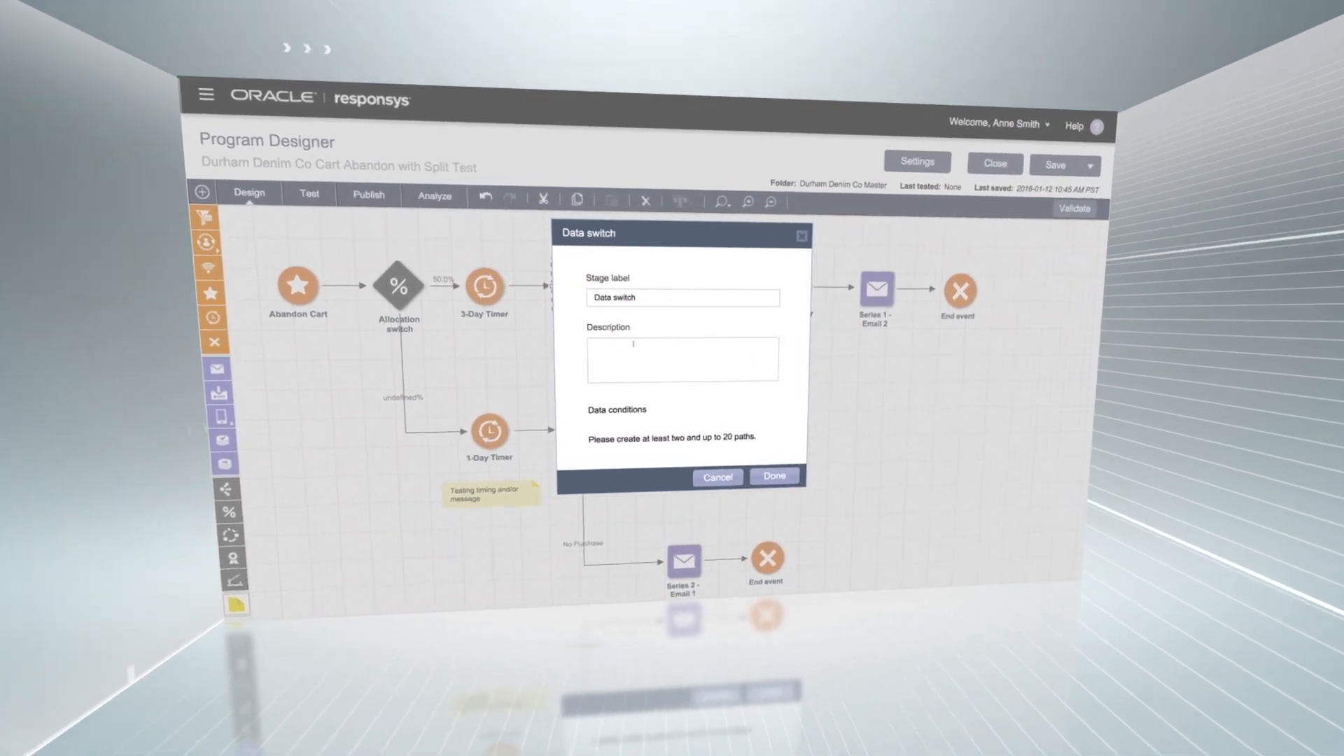
- Describe the data switch: 'Send if the customer has not purchased in the last day'
type("Send if the customer has not purchased in the last day")
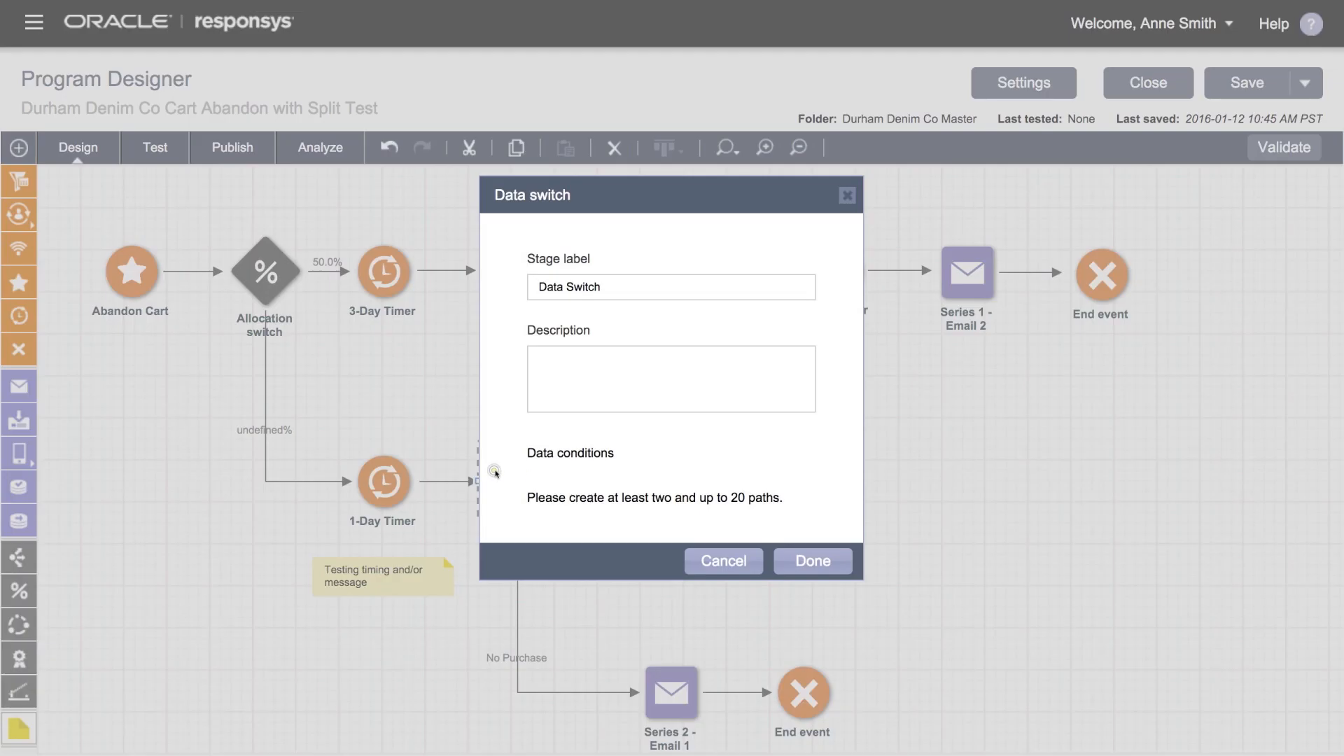
type("Send if the customer has not purchased in the last day")
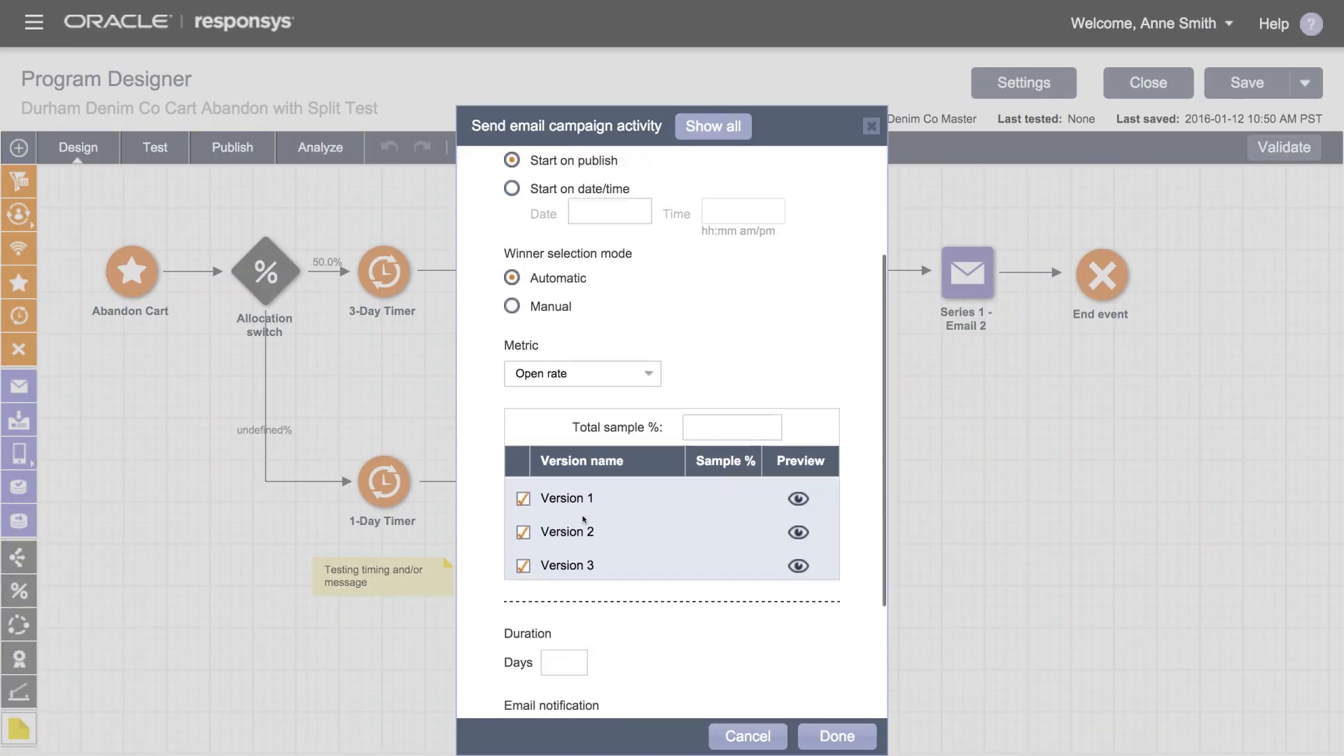
- Enter 3 in the multivariate testing field for the email stage's three-version open-rate test
type("30 days. No incentive.")
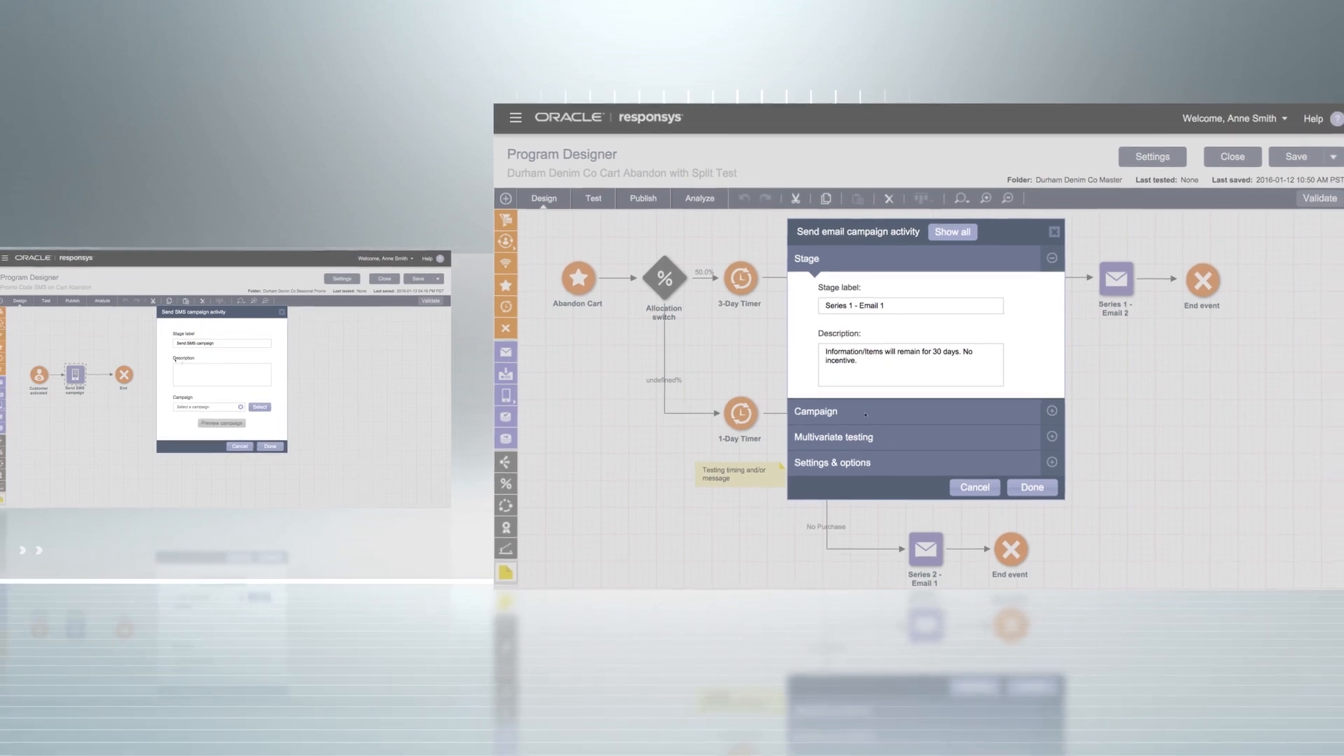
- Expand the Multivariate testing section for the Series 1 - Email 1 stage
left_click(832, 437)
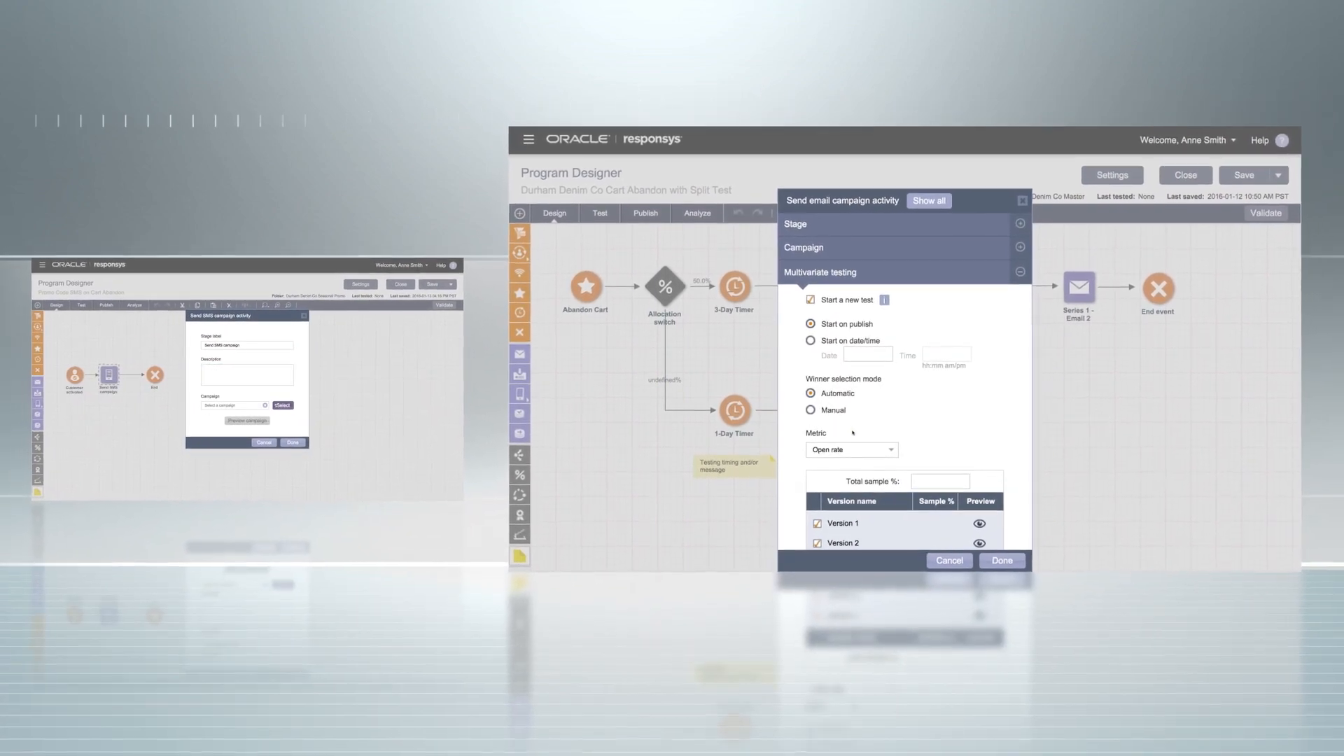